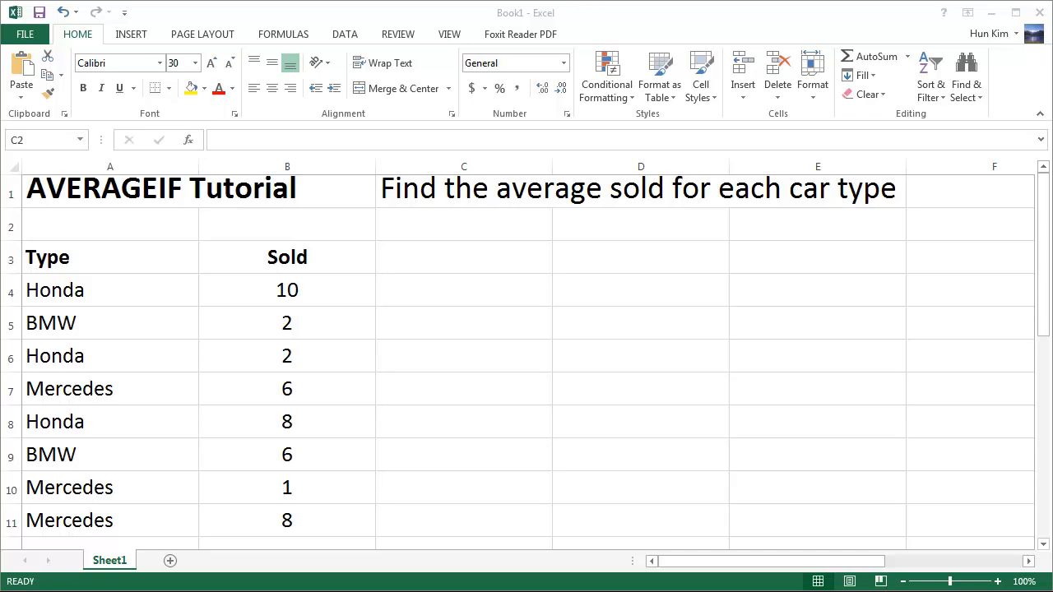
mouse_move(205, 313)
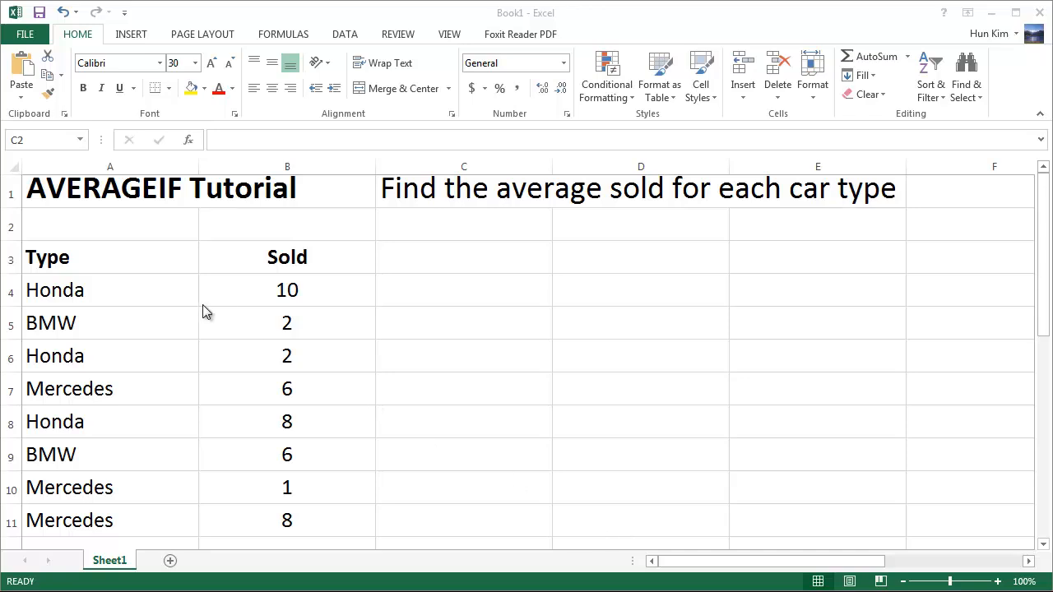
mouse_move(364, 272)
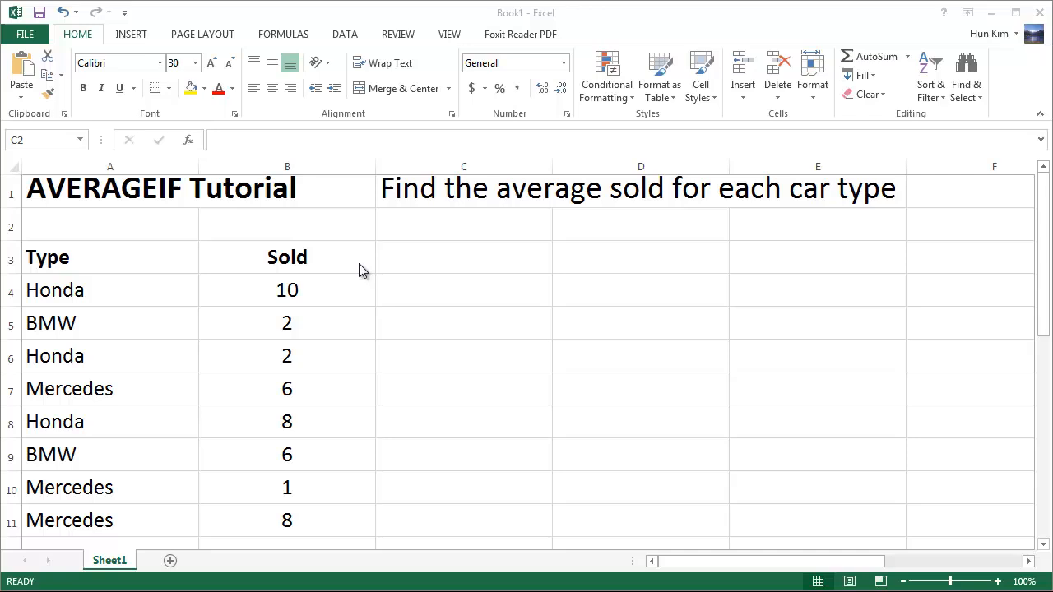
mouse_move(327, 203)
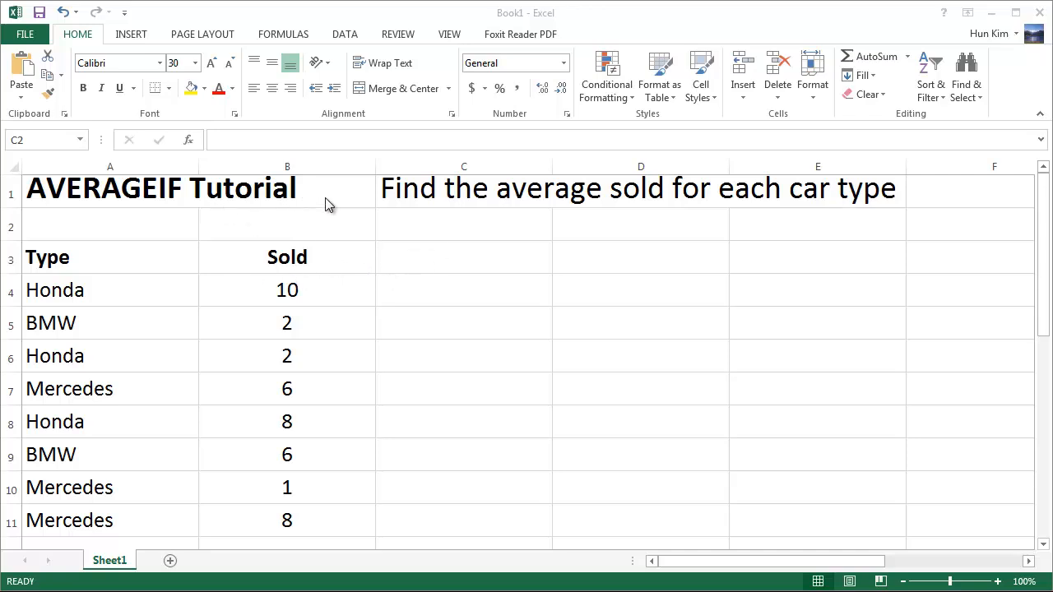
mouse_move(714, 212)
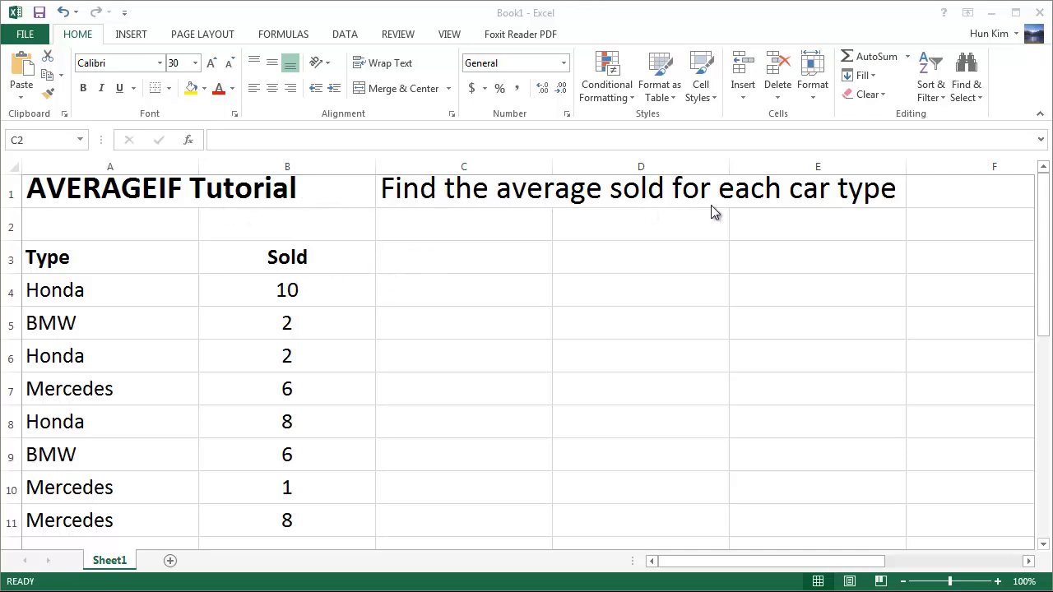
mouse_move(55, 325)
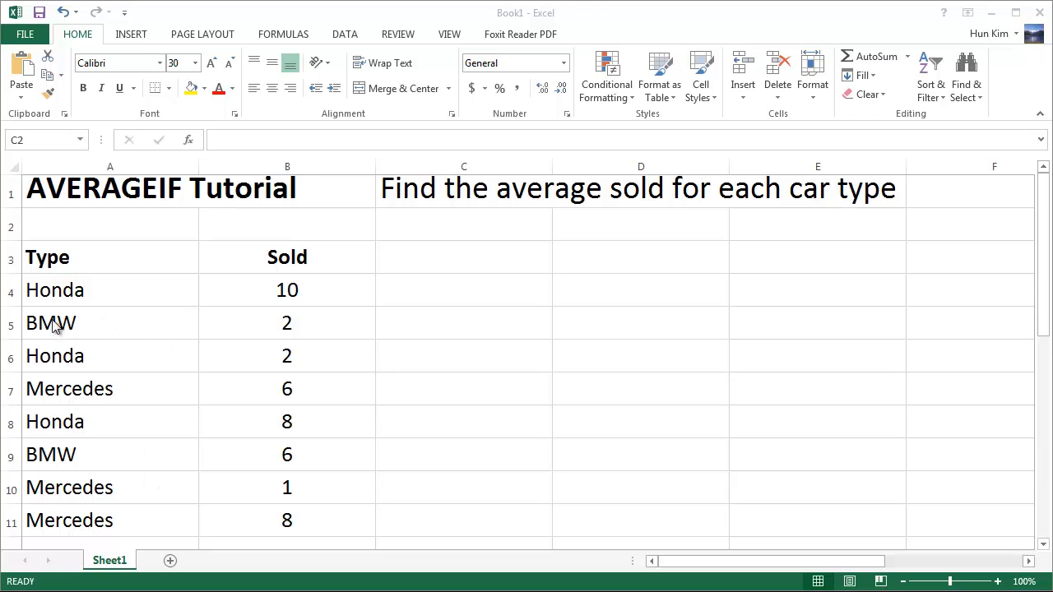
mouse_move(226, 299)
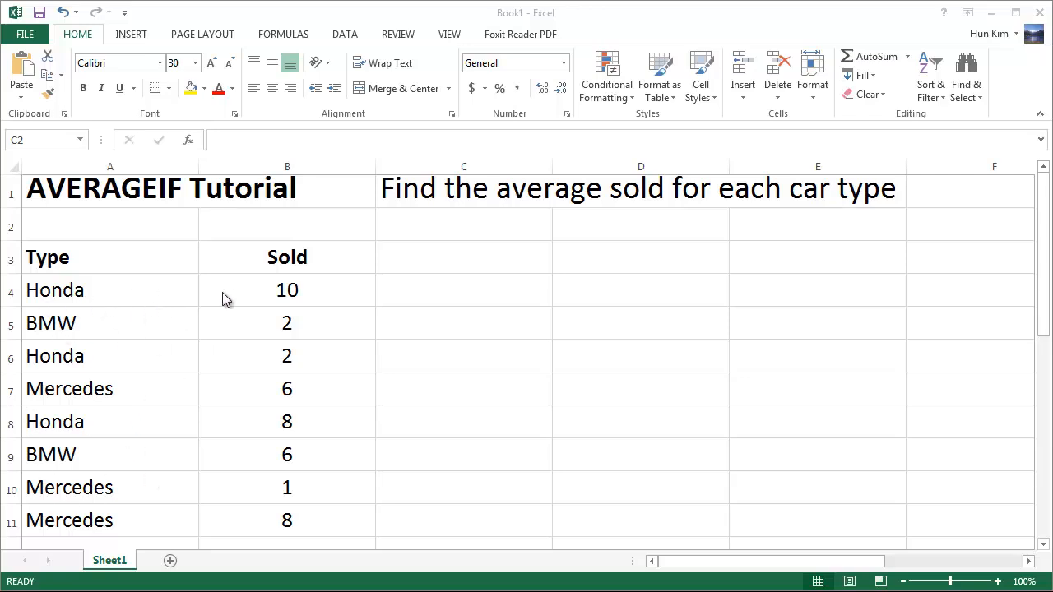
mouse_move(99, 354)
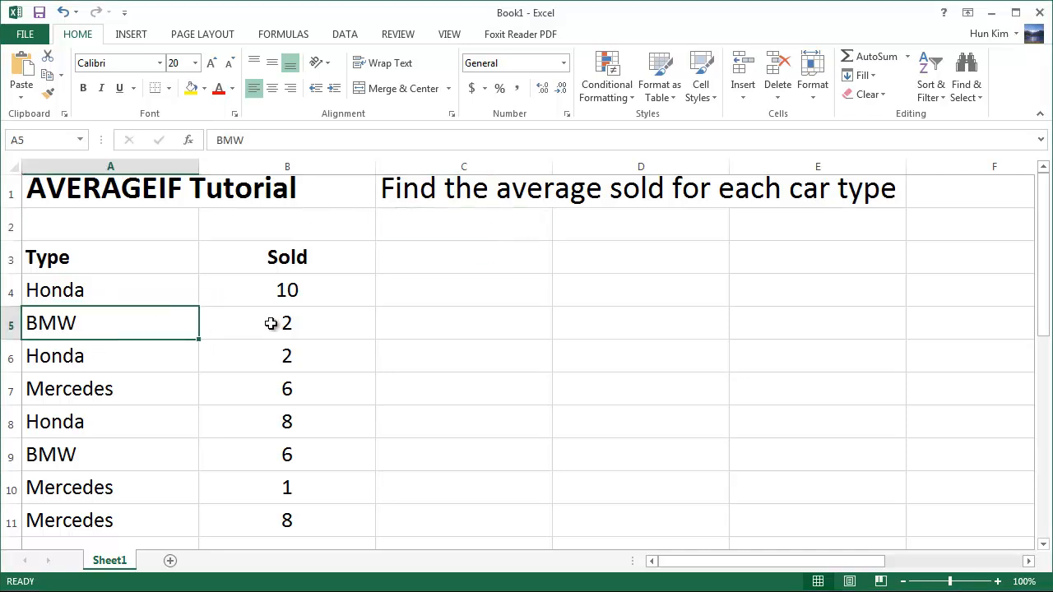
mouse_move(226, 450)
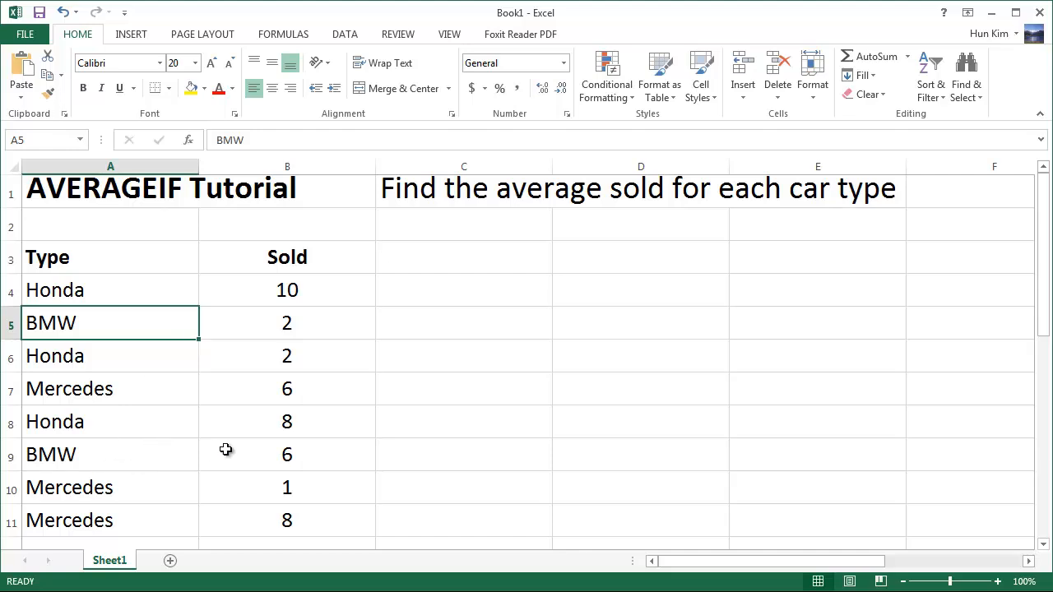
mouse_move(187, 460)
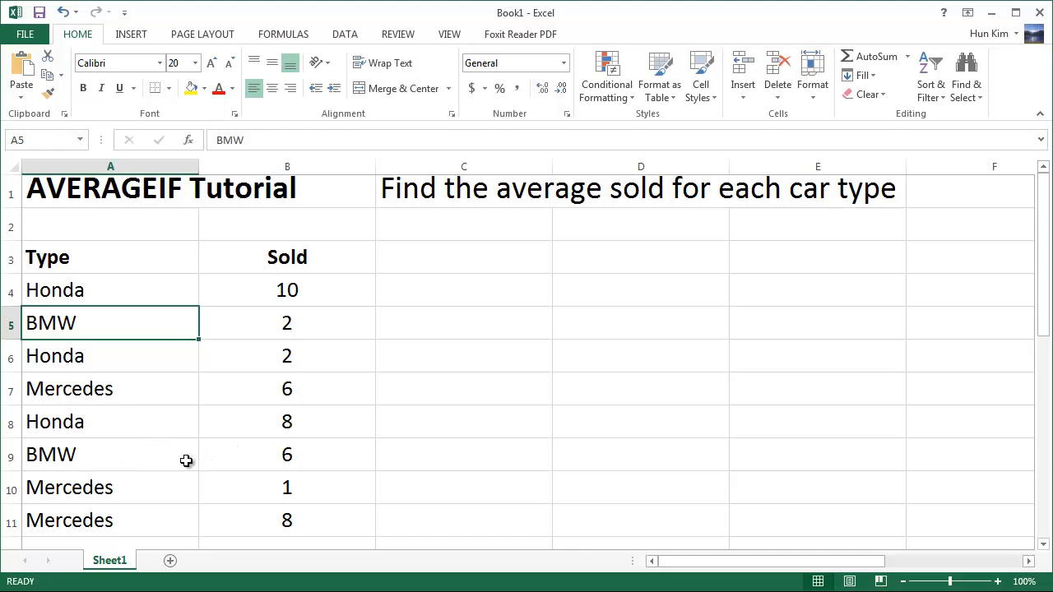
- Enter =AVERAGEIF(A4:A11,"BMW",B4:B11) in C4 to average BMW sales (4)
left_click(464, 289)
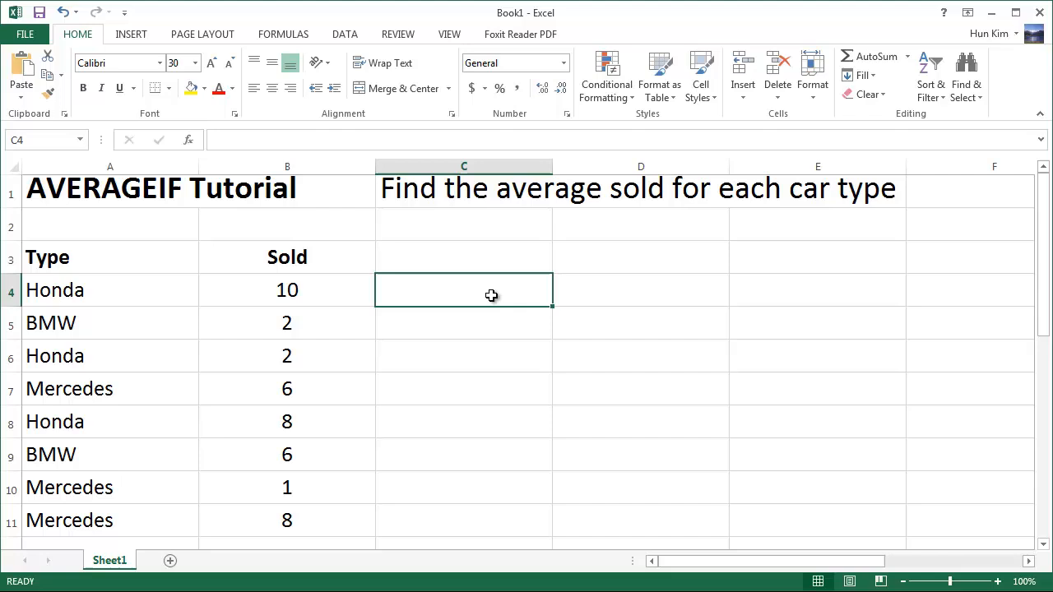
type("=averageif(")
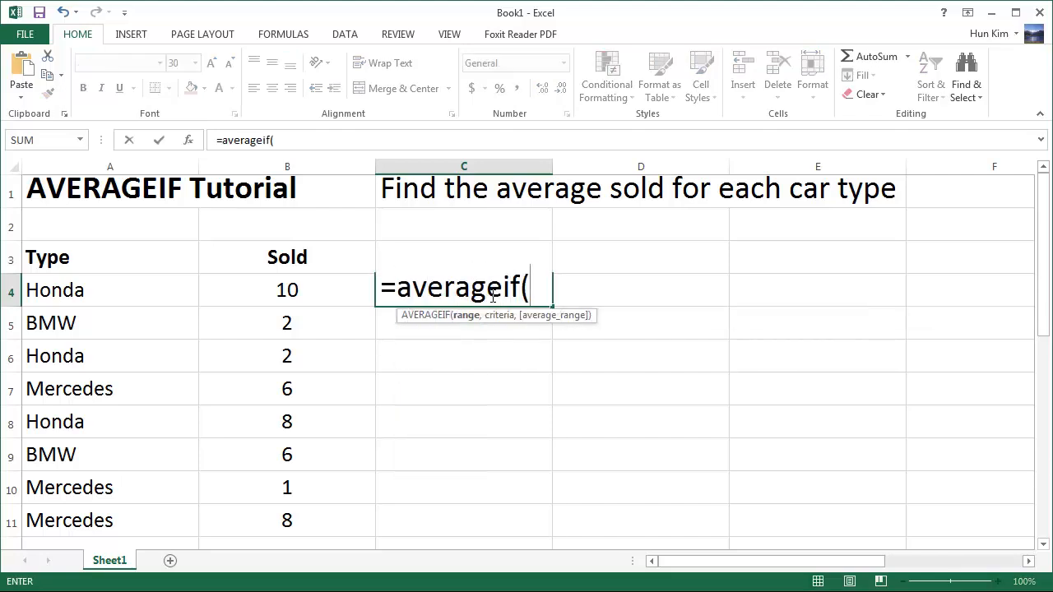
mouse_move(78, 290)
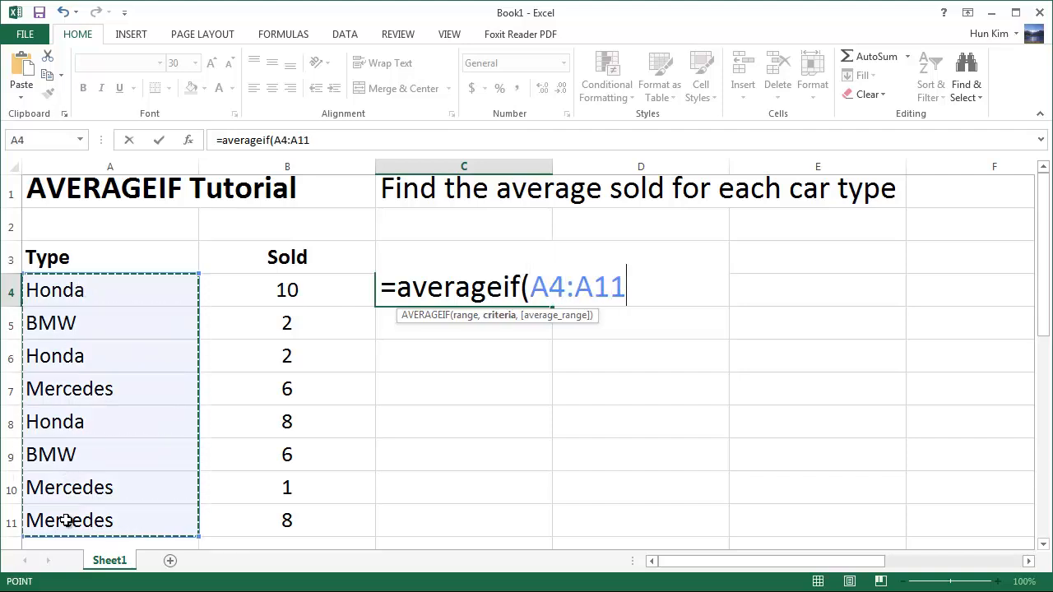
type(",\"")
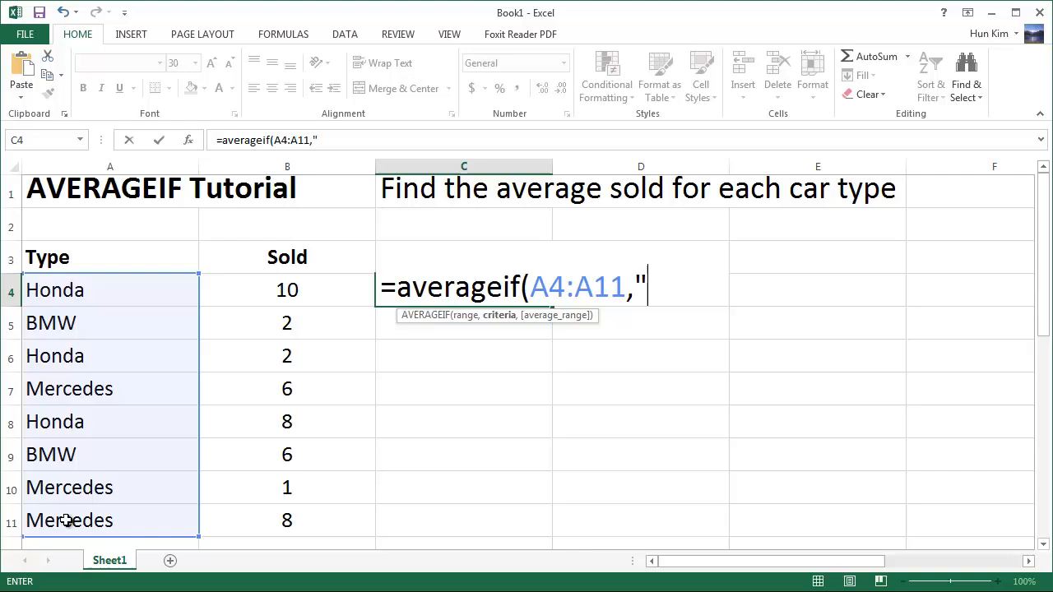
type("BMW\"")
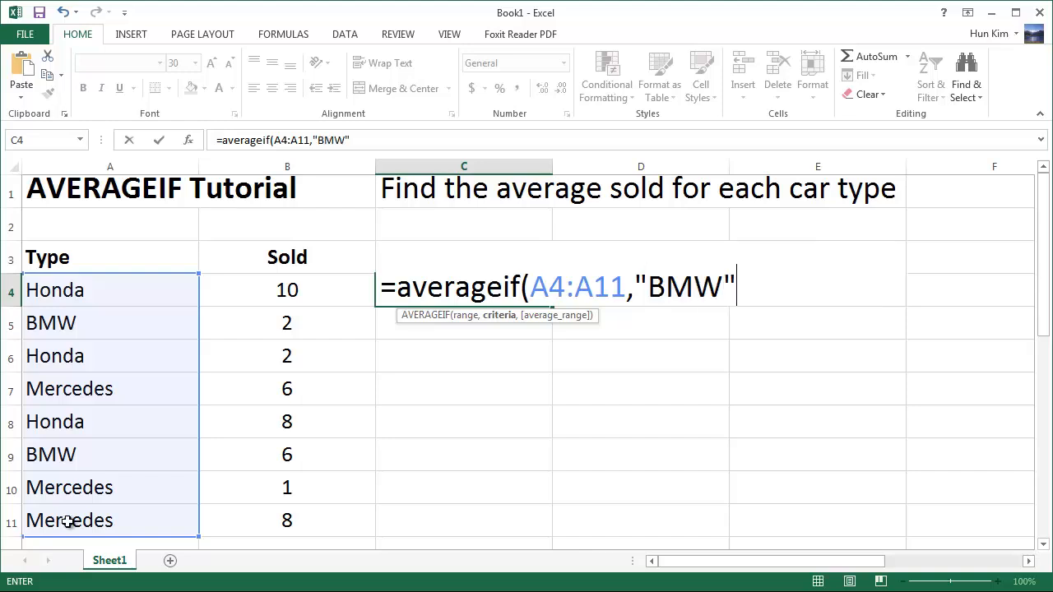
type(",")
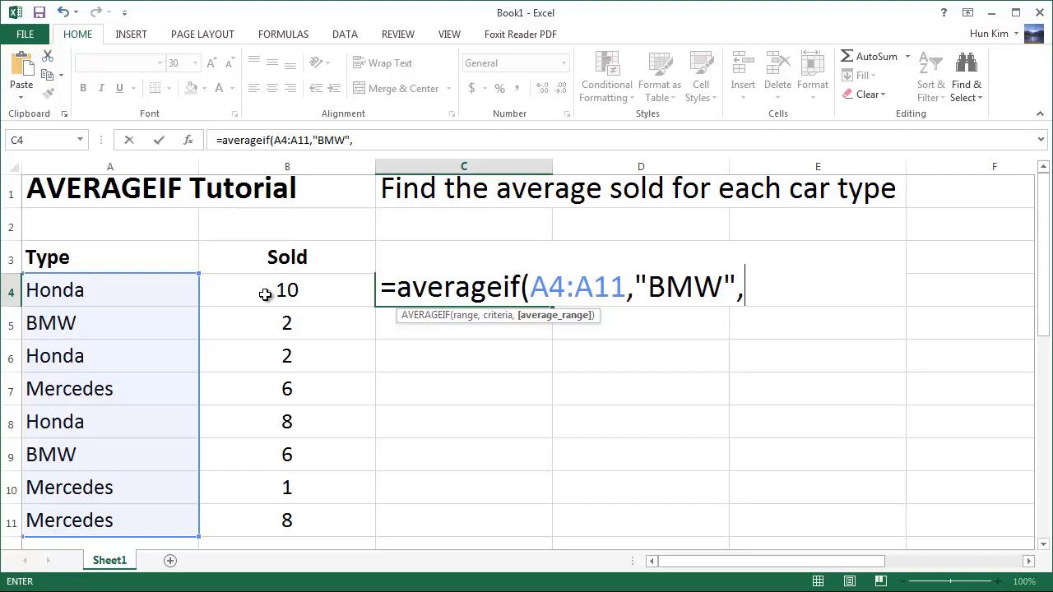
left_click_drag(286, 289, 286, 322)
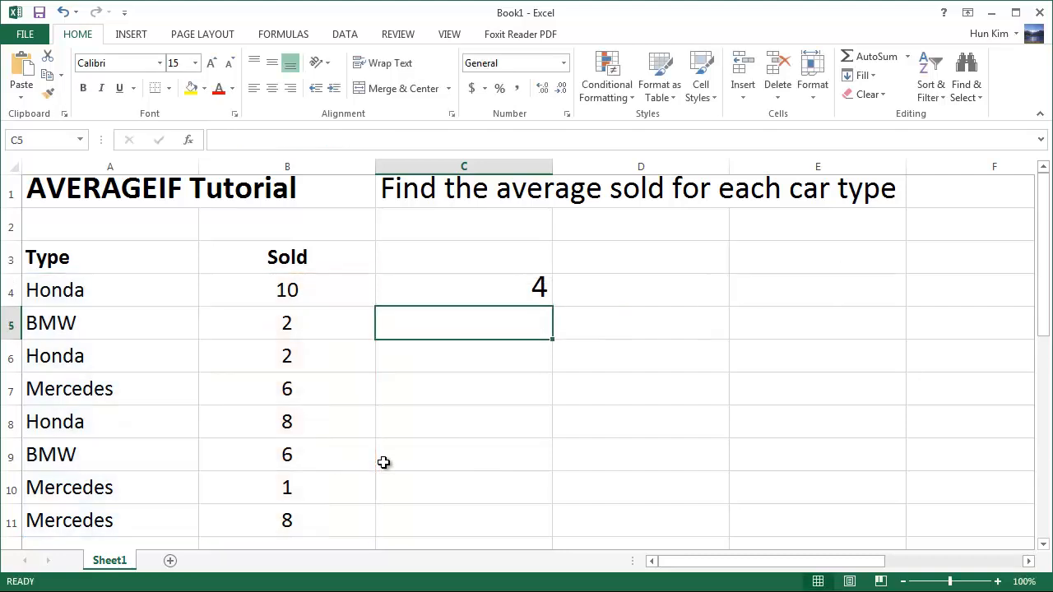
- Select cell C4 holding the BMW AVERAGEIF formula
left_click(463, 289)
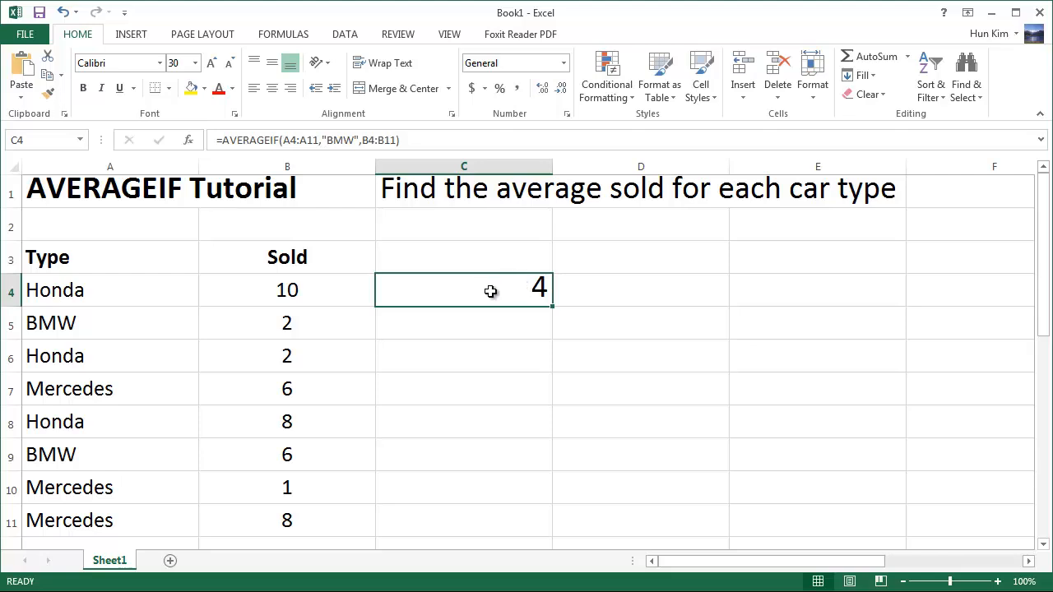
mouse_move(24, 320)
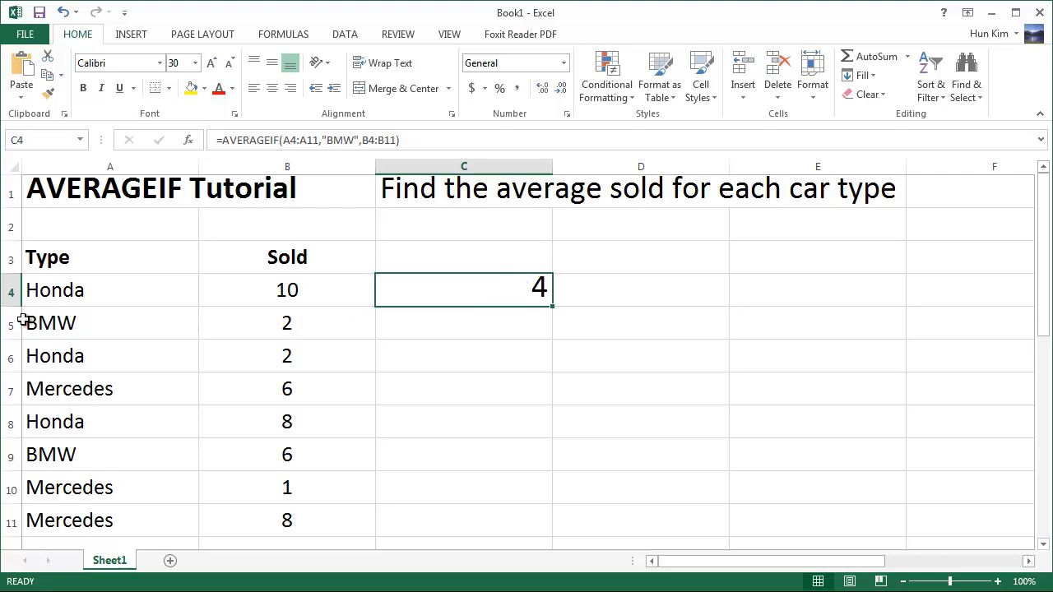
mouse_move(268, 322)
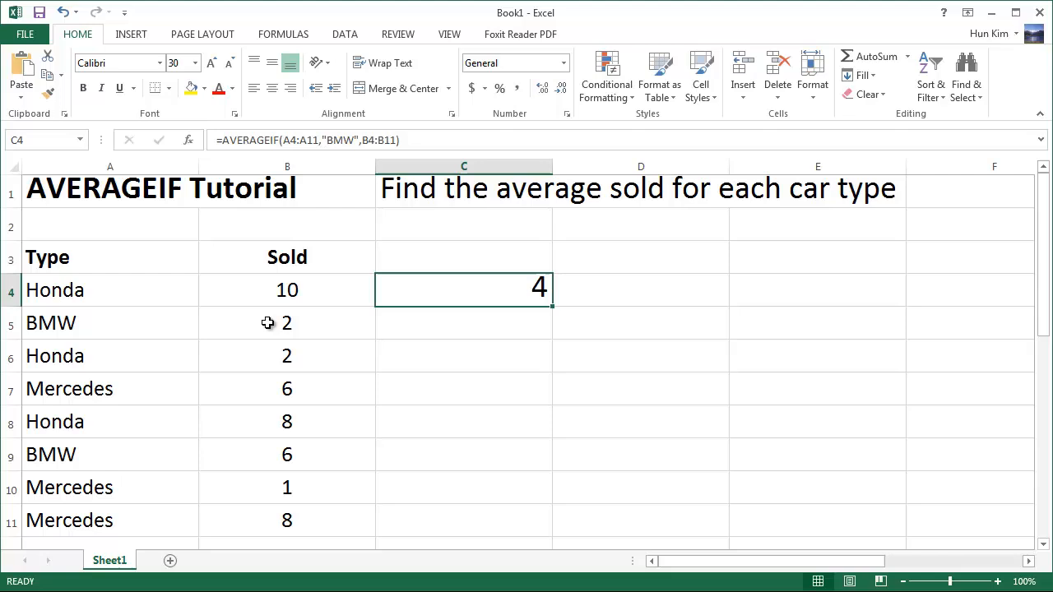
mouse_move(255, 401)
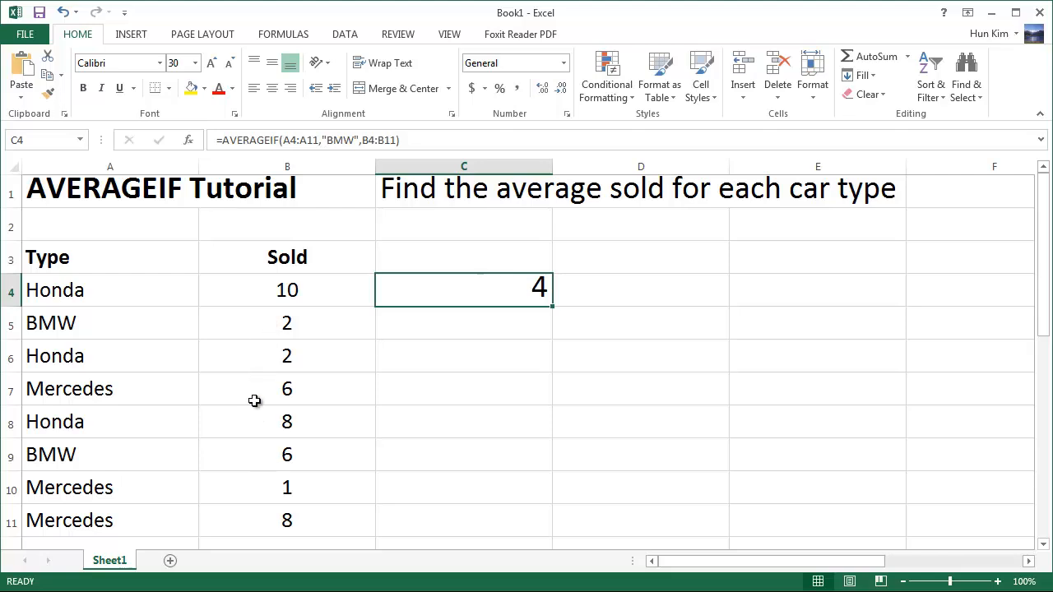
mouse_move(260, 403)
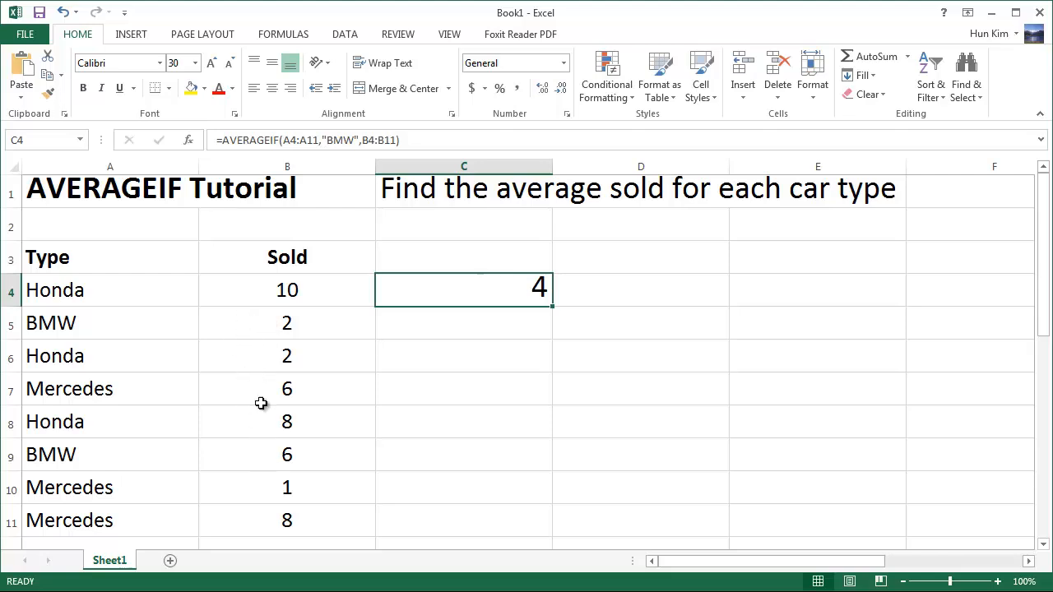
mouse_move(266, 341)
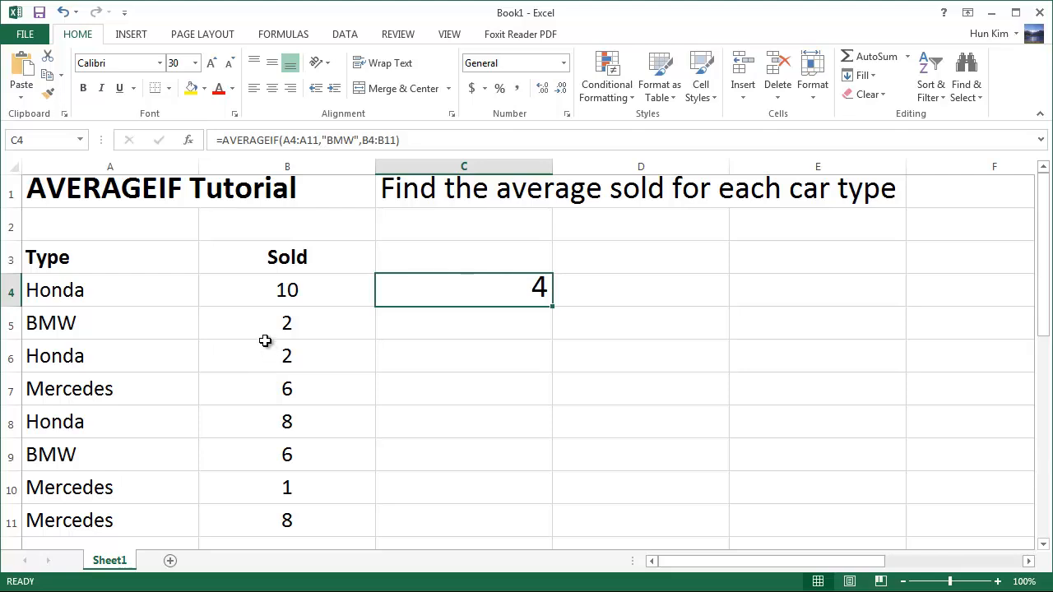
mouse_move(246, 331)
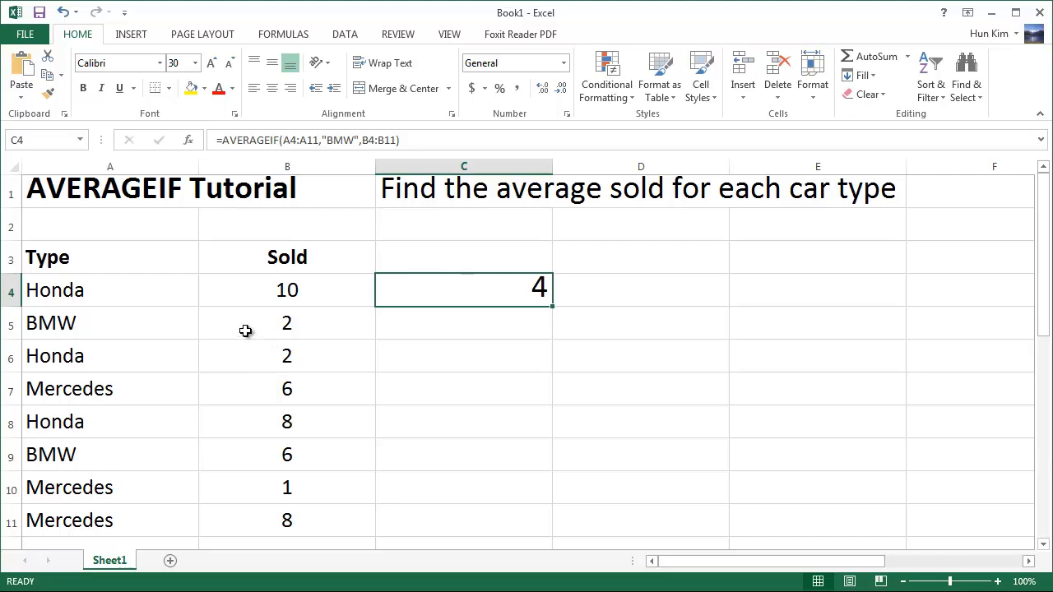
mouse_move(527, 297)
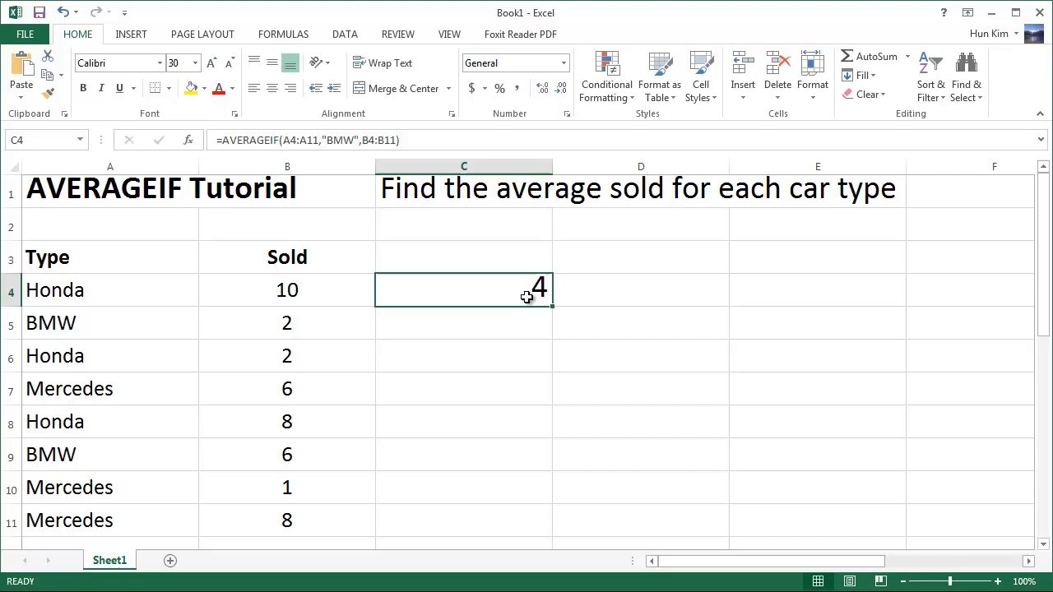
mouse_move(506, 294)
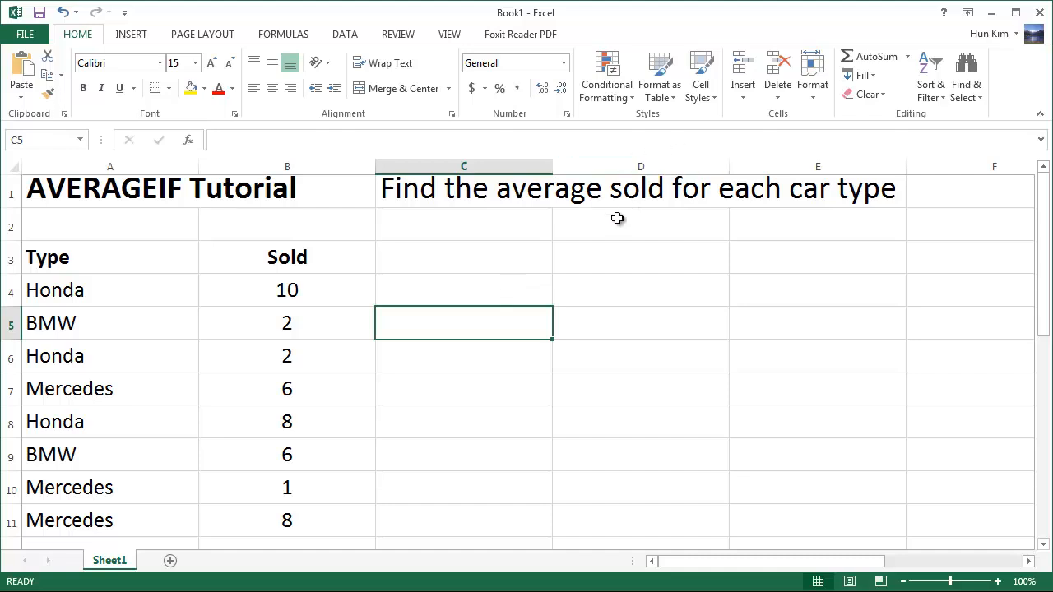
- Build =AVERAGEIF(A4:A11,"Mercedes",B4:B11) in C5, giving a Mercedes average of 5
type("=averageif(A4")
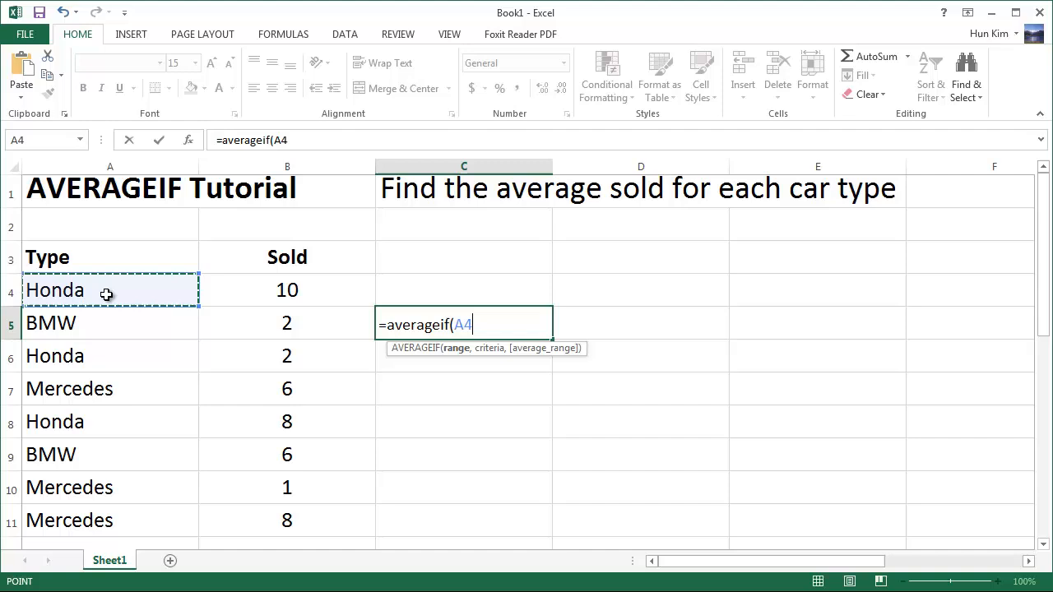
left_click_drag(109, 290, 86, 520)
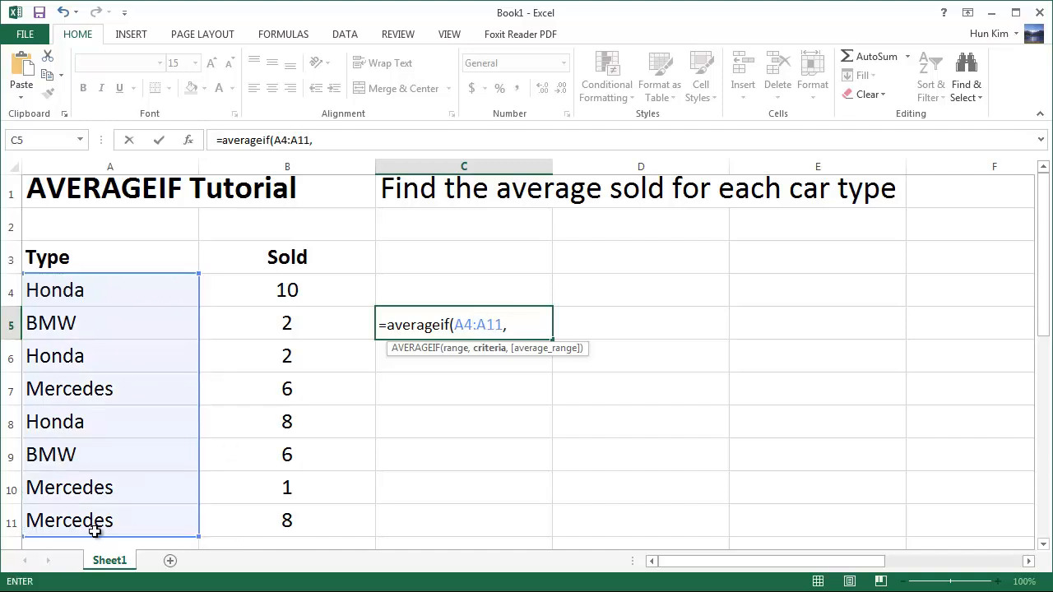
type("\"M")
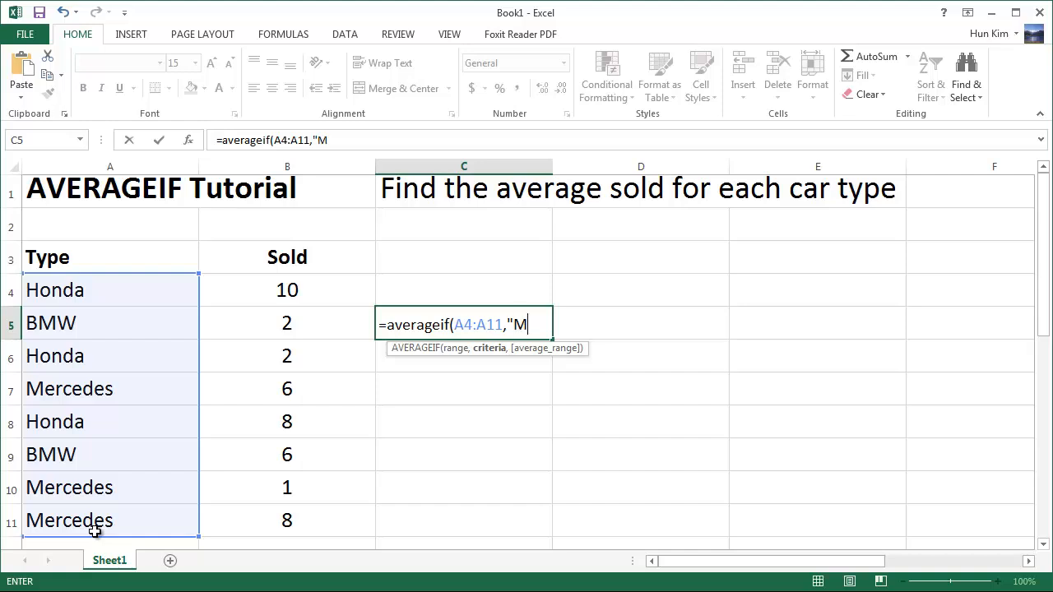
type("ercedes\"")
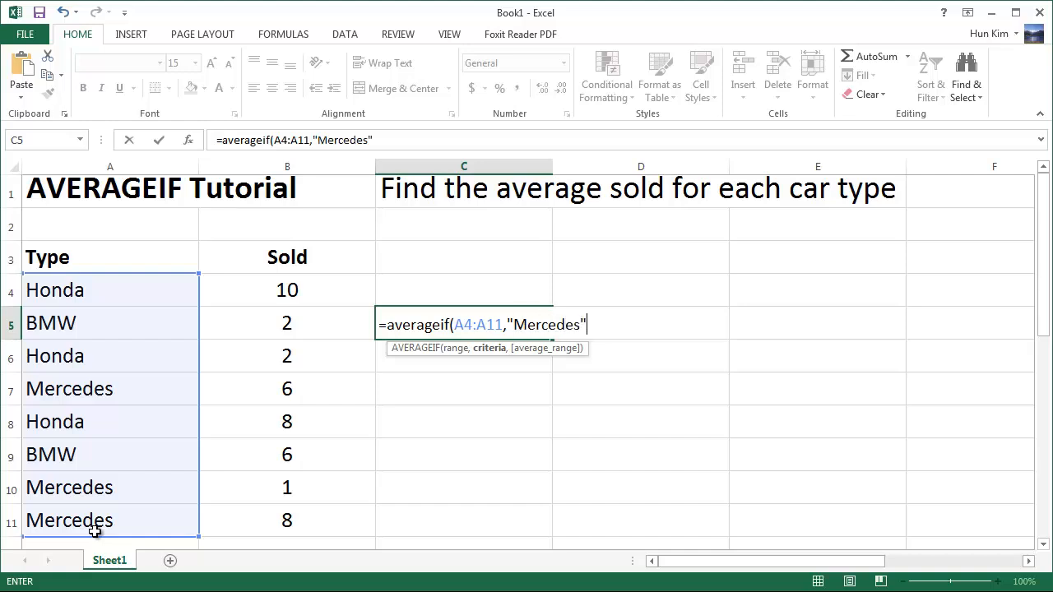
type(",B4:B7")
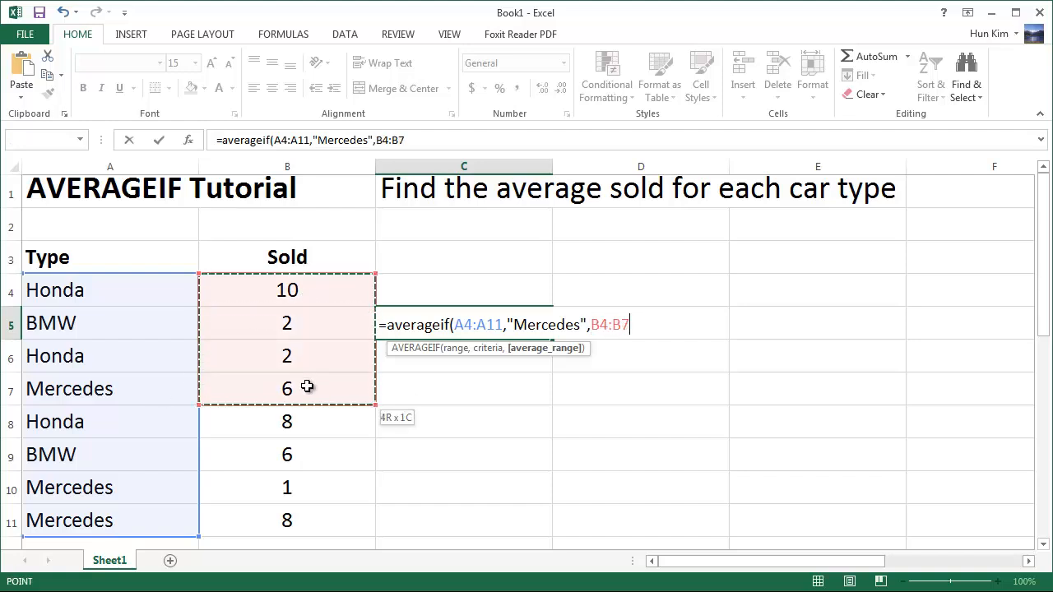
left_click_drag(307, 386, 311, 520)
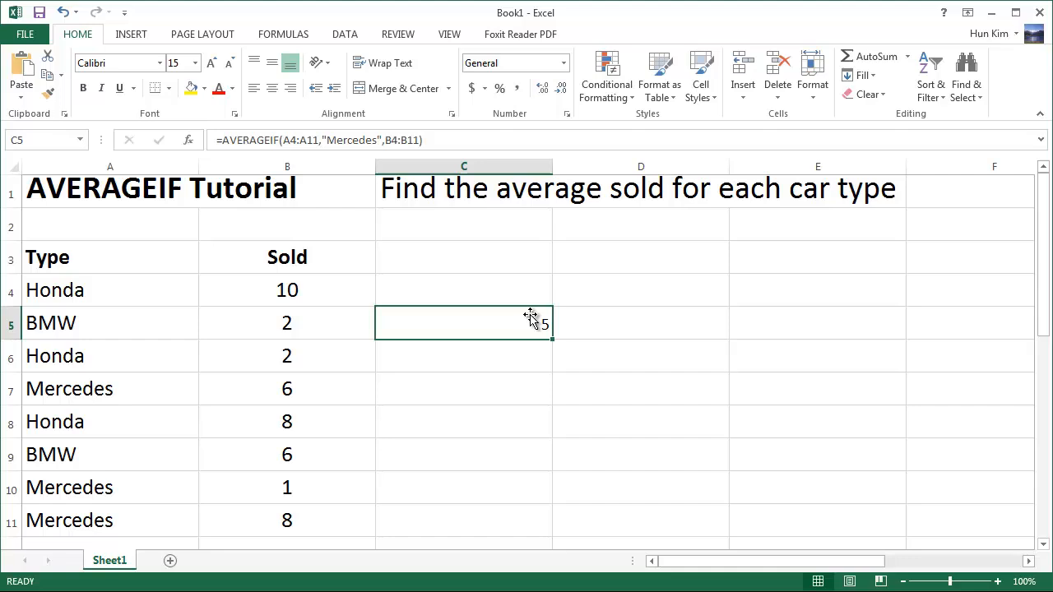
mouse_move(185, 411)
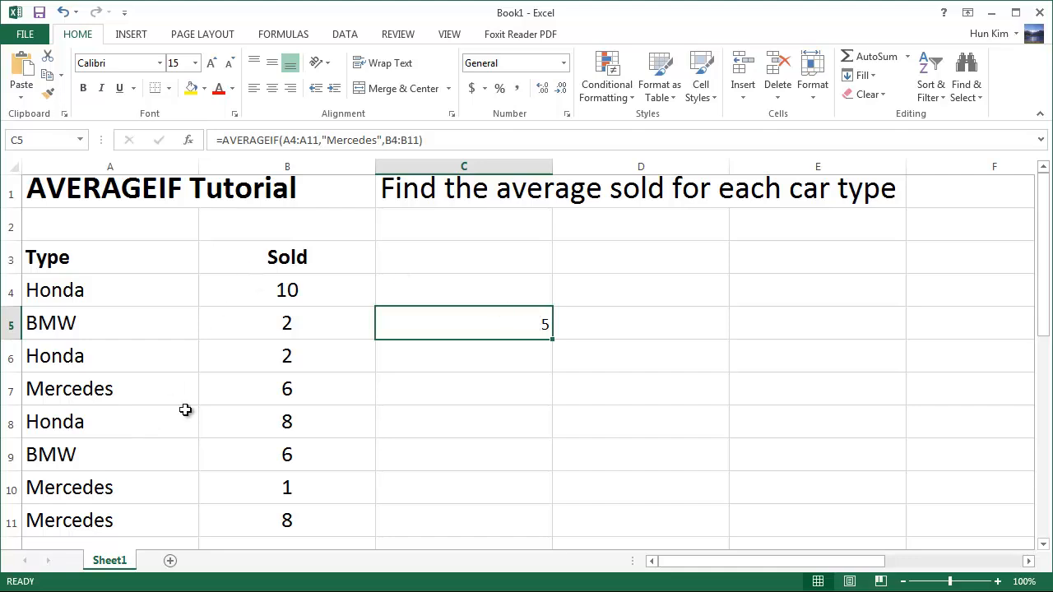
mouse_move(257, 519)
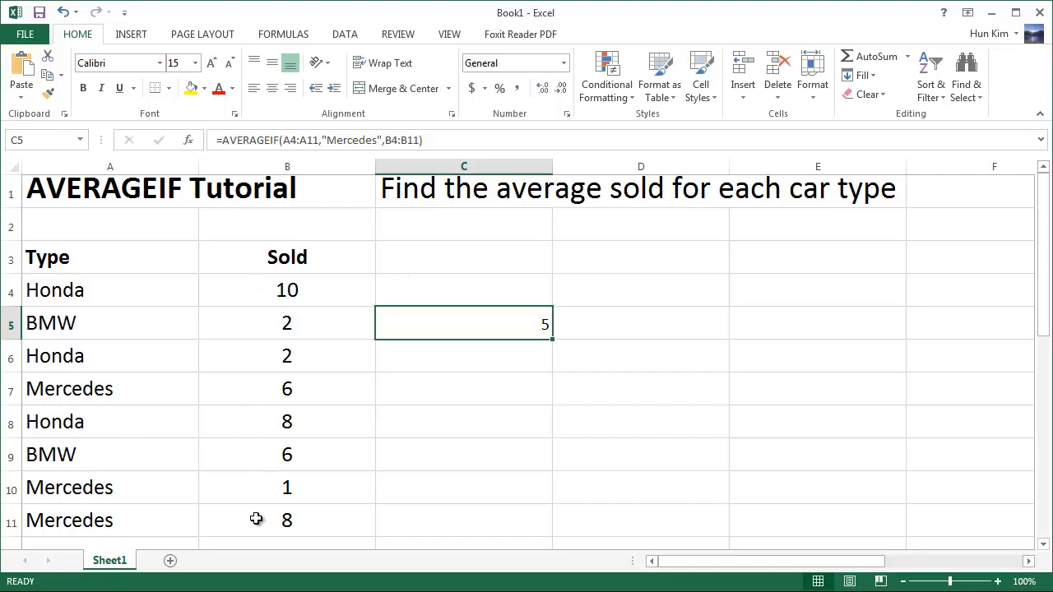
mouse_move(278, 494)
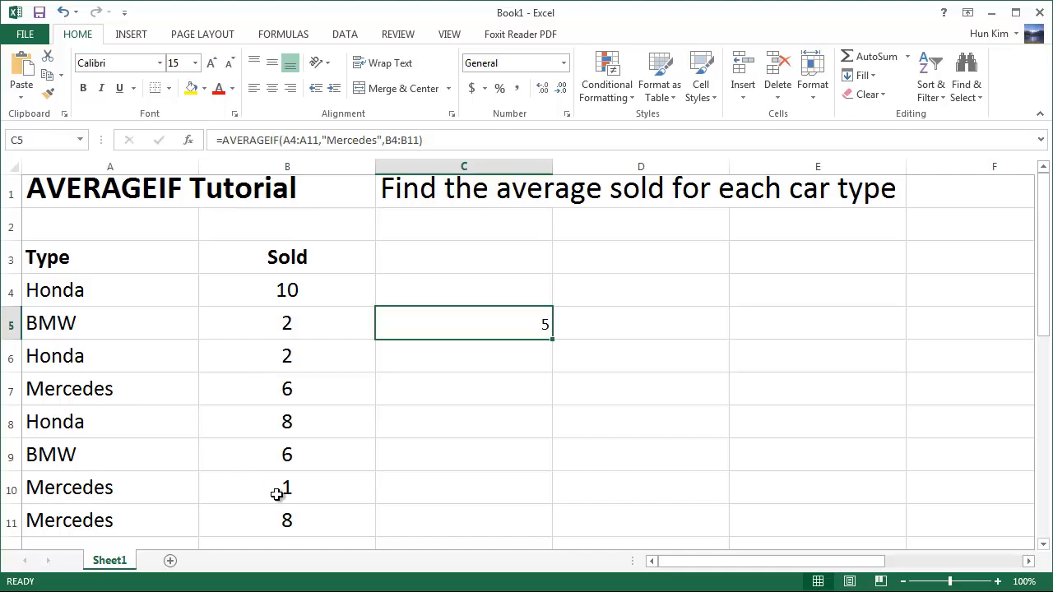
mouse_move(282, 519)
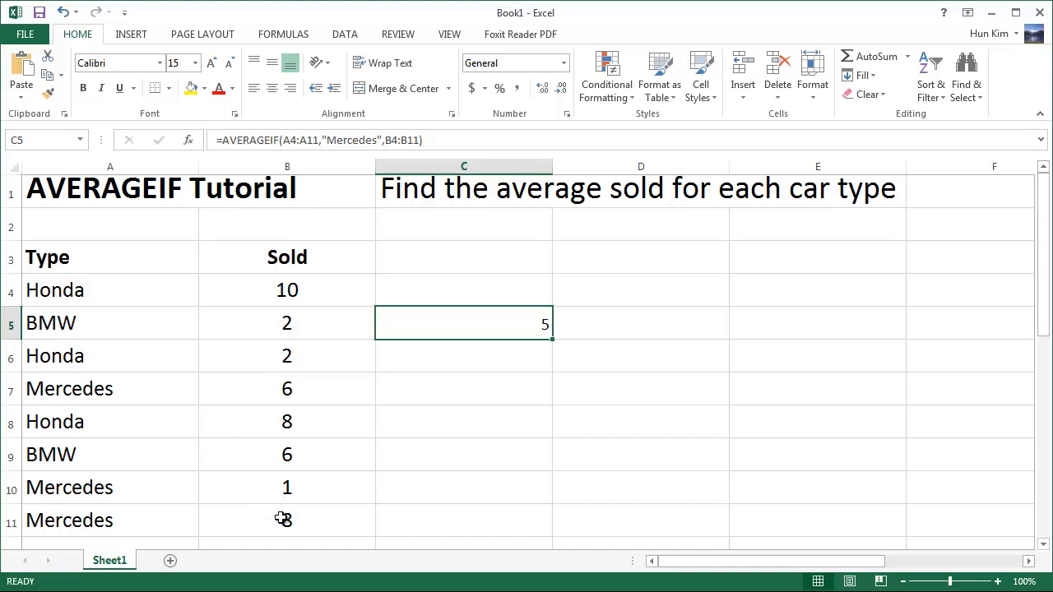